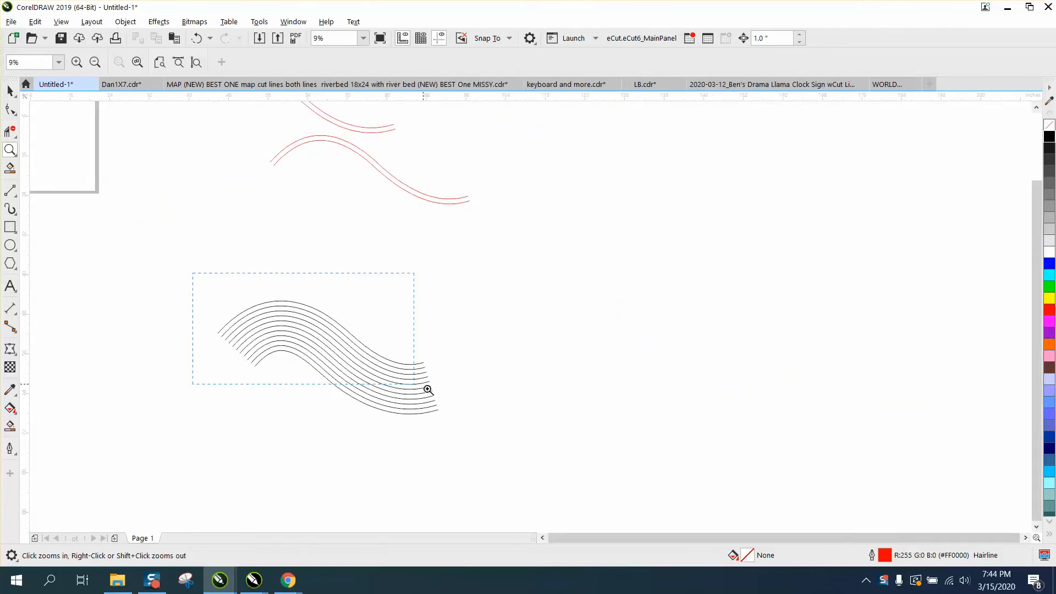
Zoom in on the black contoured curves and select the red wavy curve.
{"action": "left_click", "coordinate": [428, 390]}
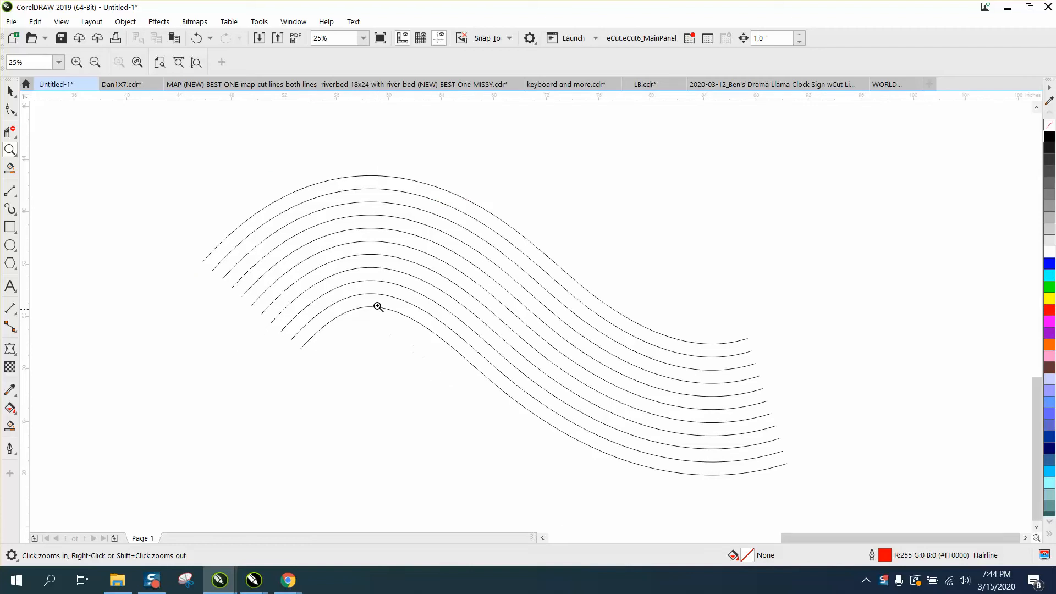
{"action": "mouse_move", "coordinate": [369, 205]}
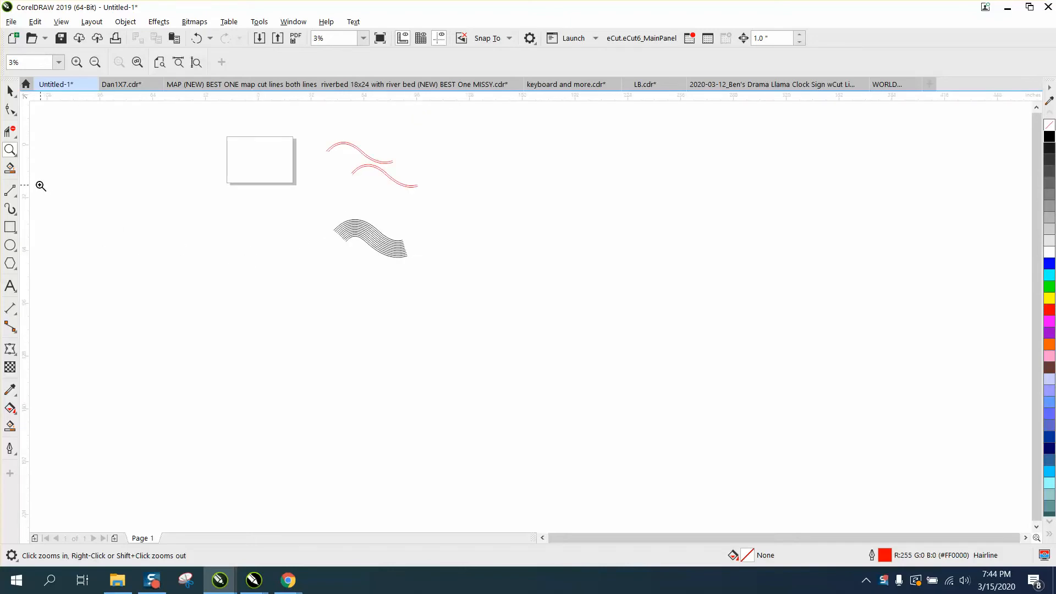
{"action": "mouse_move", "coordinate": [147, 137]}
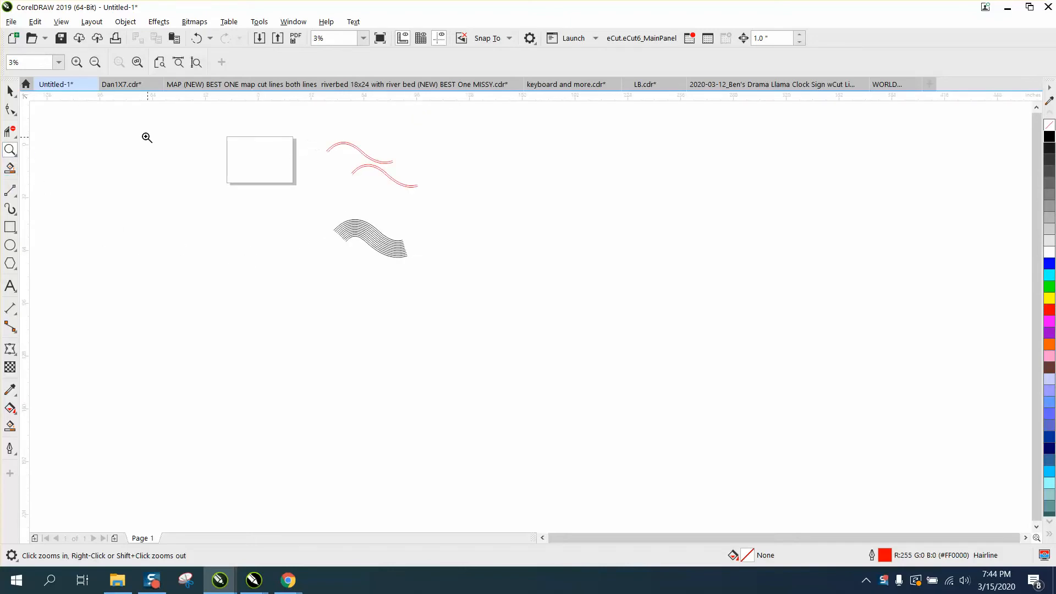
{"action": "left_click", "coordinate": [9, 90]}
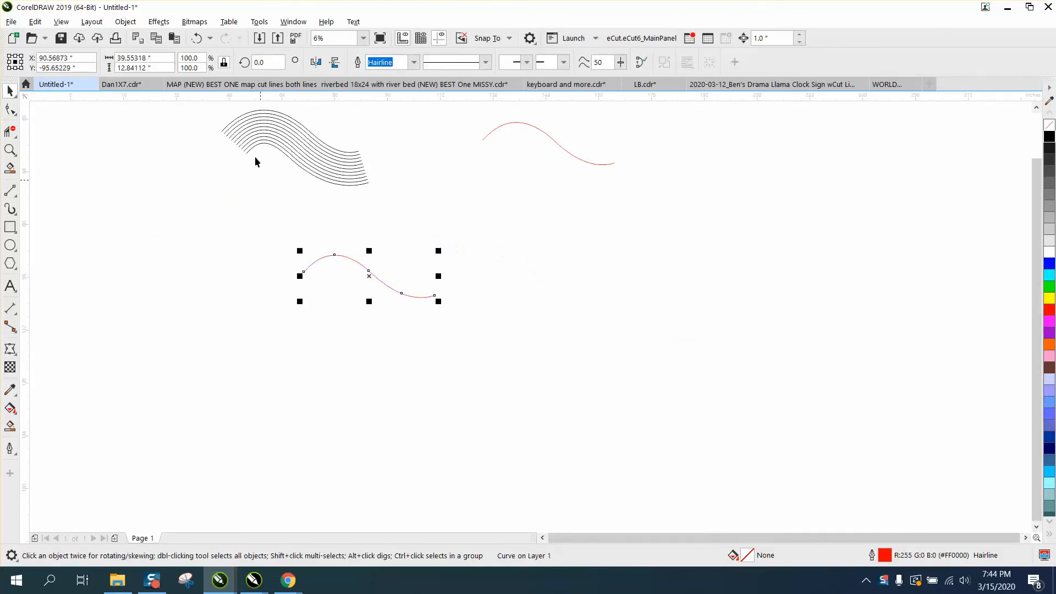
{"action": "mouse_move", "coordinate": [268, 130]}
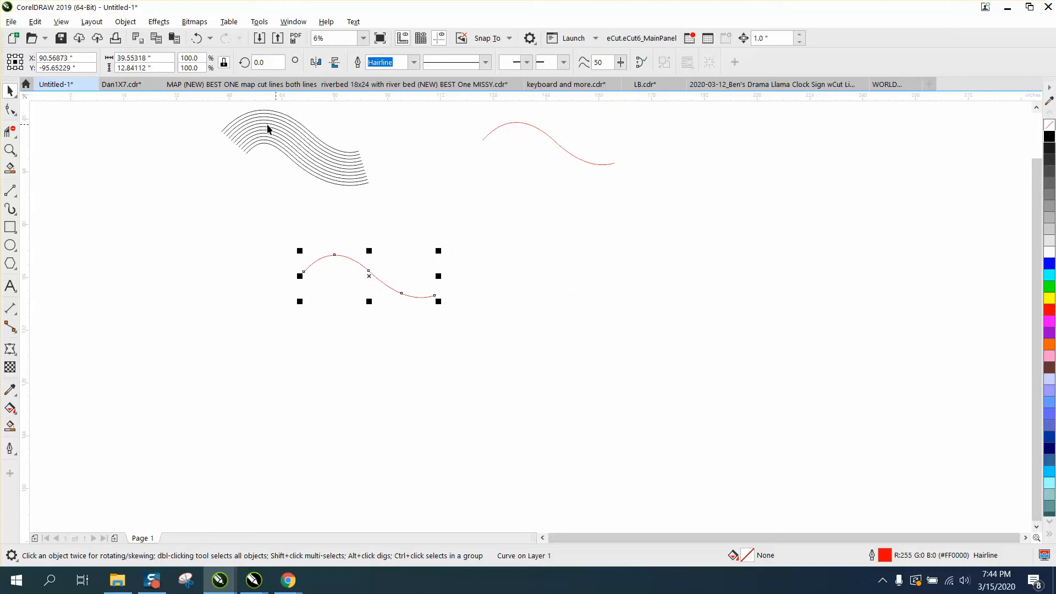
{"action": "mouse_move", "coordinate": [312, 148]}
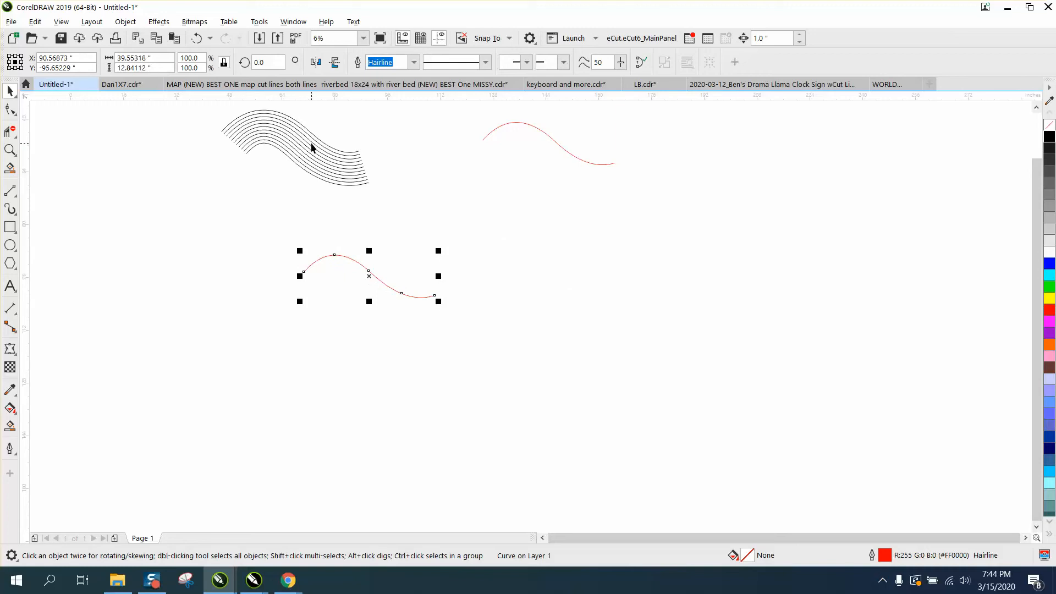
{"action": "mouse_move", "coordinate": [264, 153]}
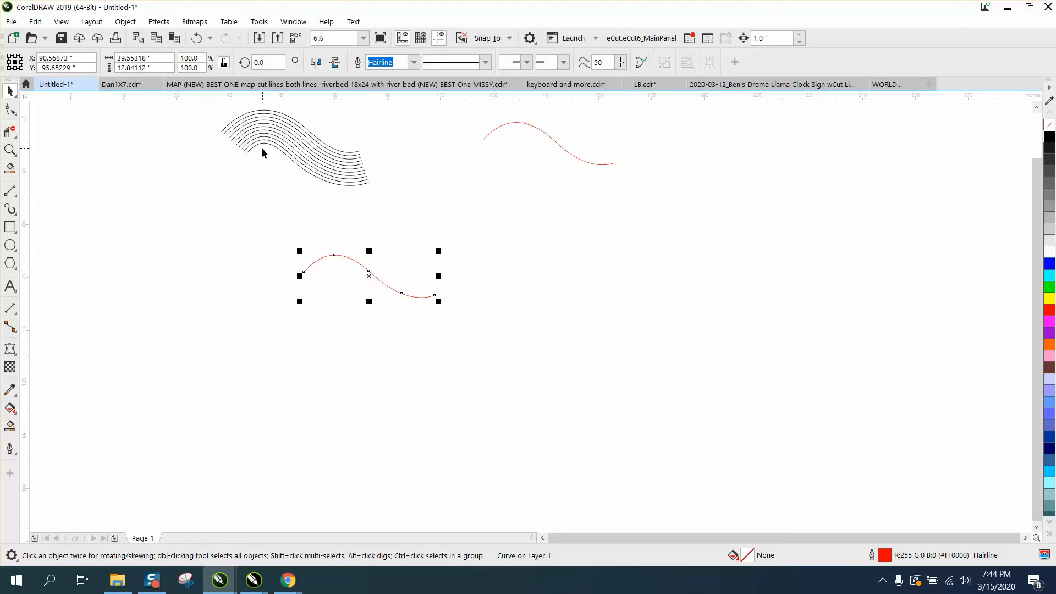
{"action": "mouse_move", "coordinate": [349, 164]}
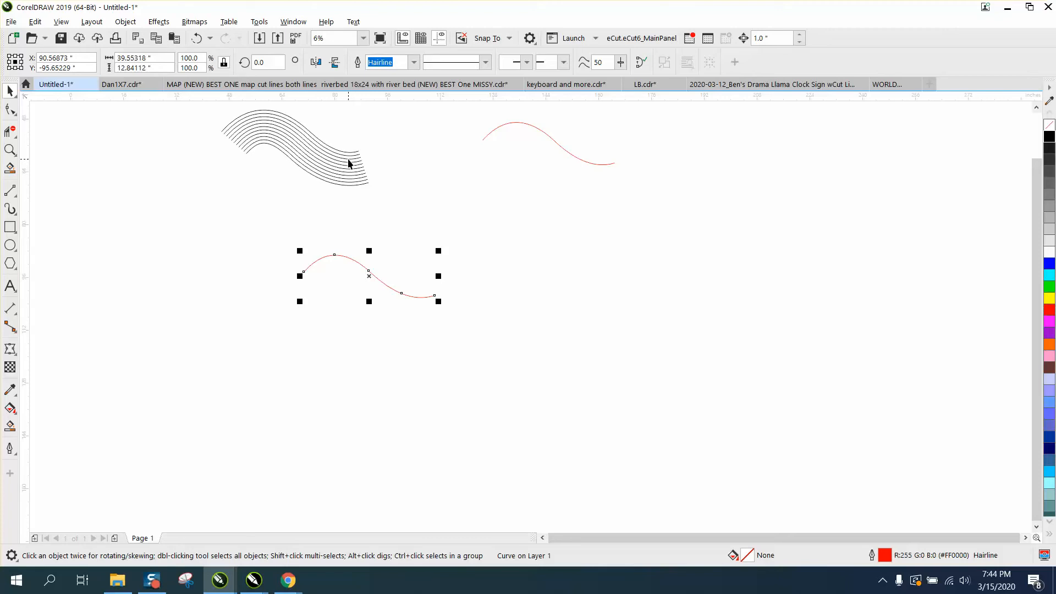
Apply a red contour with 5 steps at 1.0" offset to the wavy curve.
{"action": "left_click", "coordinate": [159, 21]}
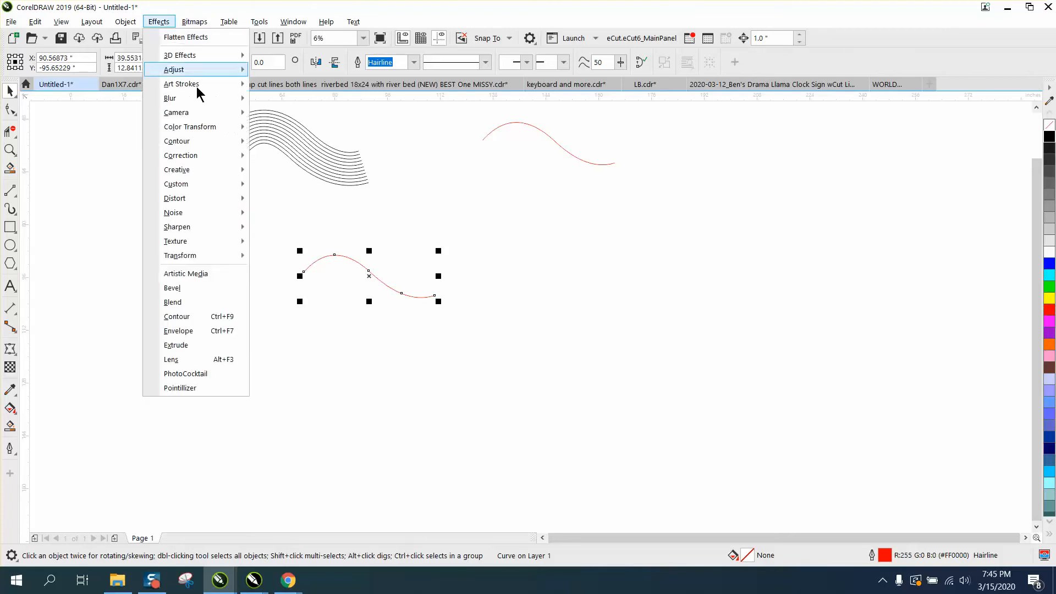
{"action": "left_click", "coordinate": [178, 316]}
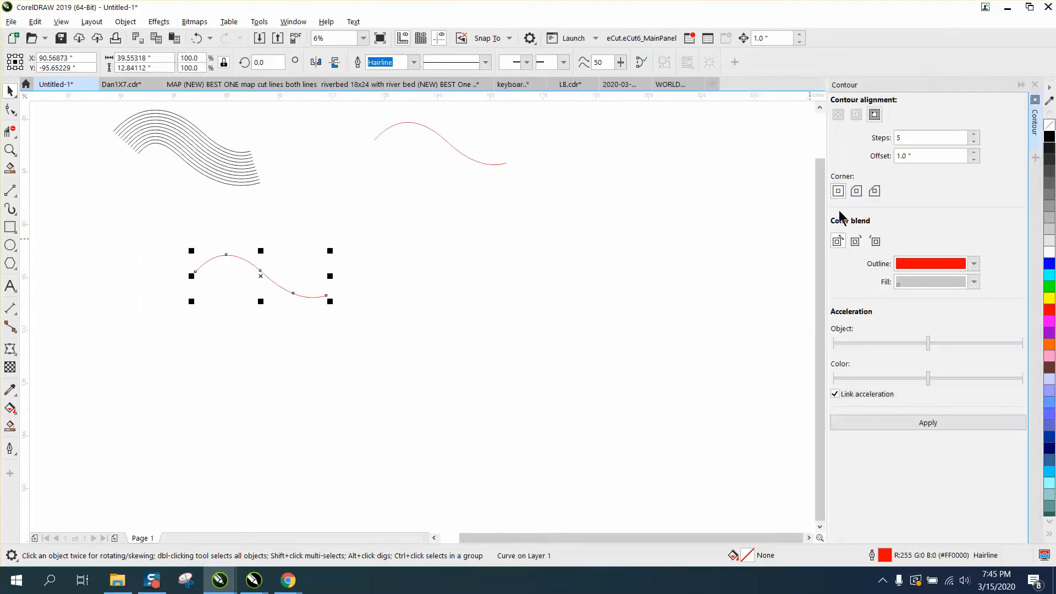
{"action": "left_click", "coordinate": [930, 155]}
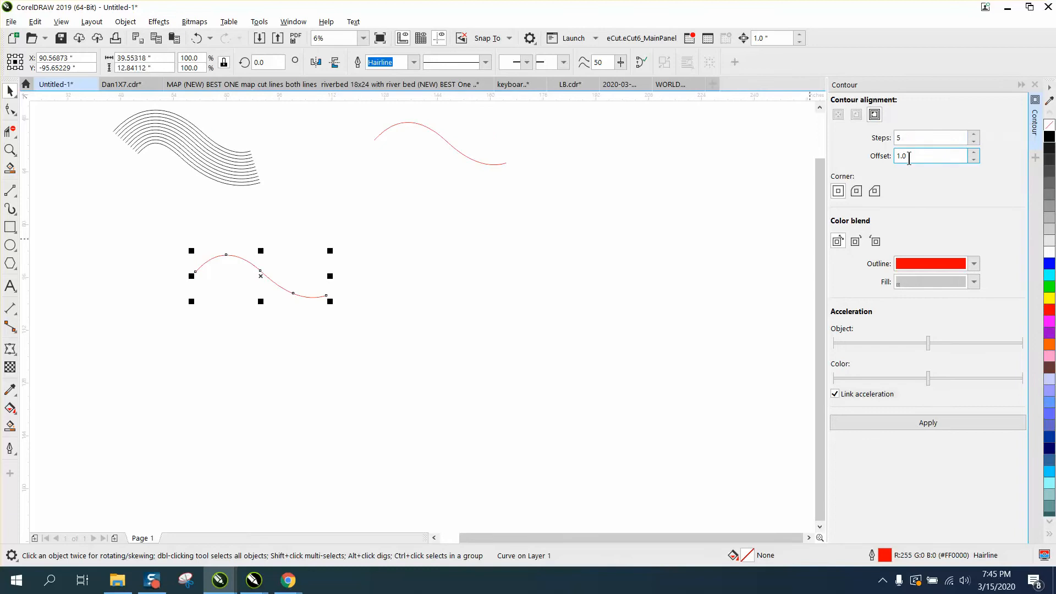
{"action": "mouse_move", "coordinate": [909, 156]}
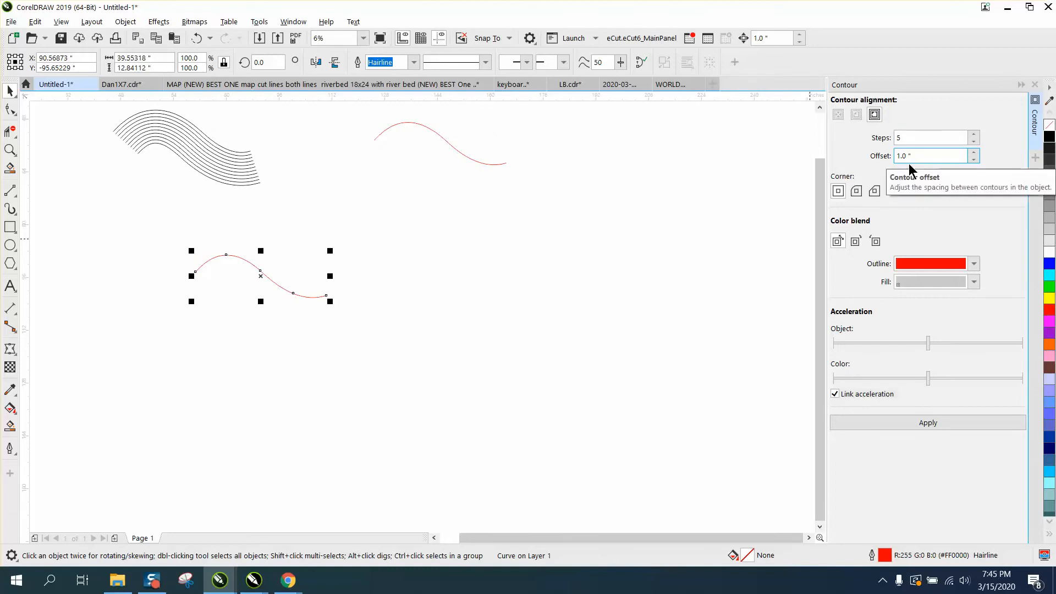
{"action": "left_click", "coordinate": [928, 422]}
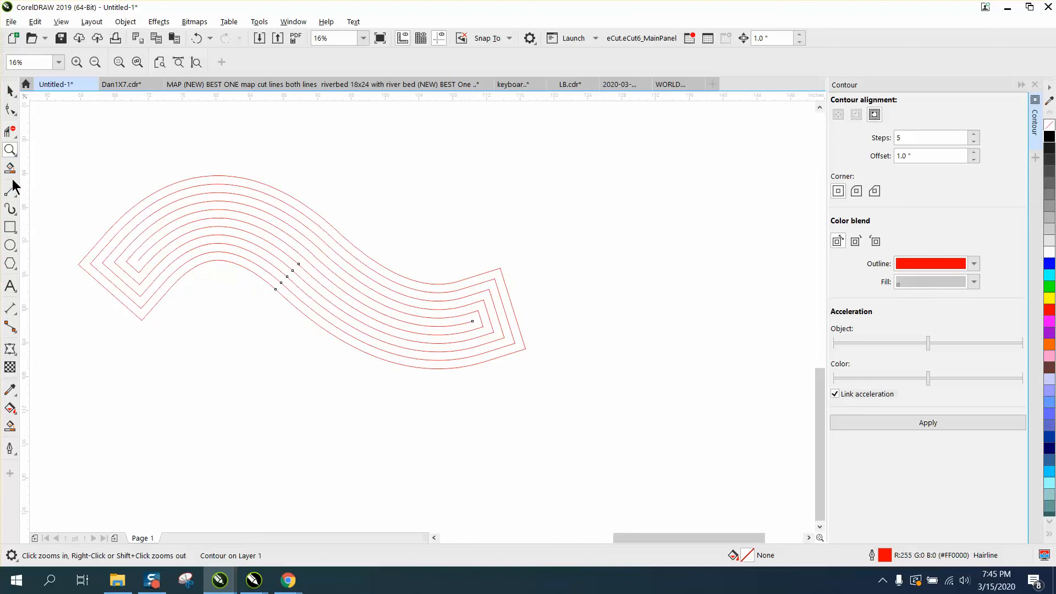
Draw a 2-Point cutting line across the left end caps to trim them open.
{"action": "left_click", "coordinate": [10, 192]}
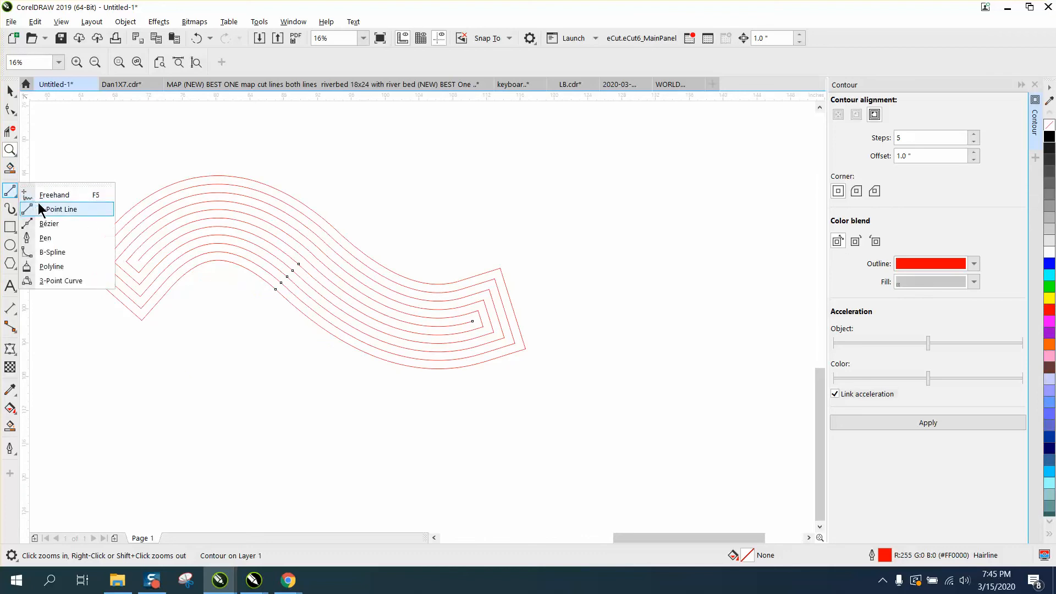
{"action": "left_click", "coordinate": [60, 209]}
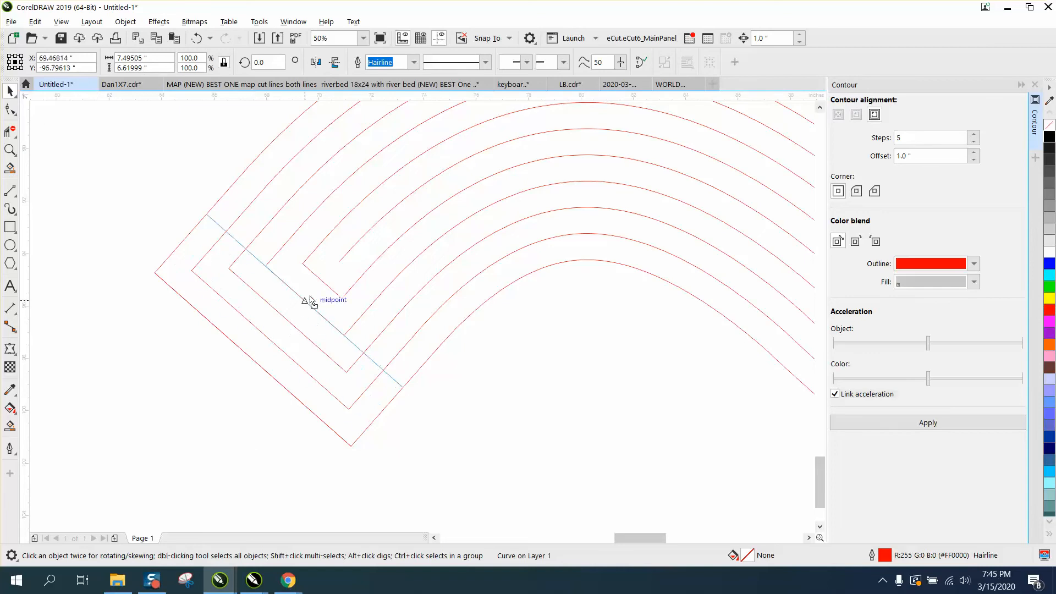
{"action": "left_click", "coordinate": [312, 303]}
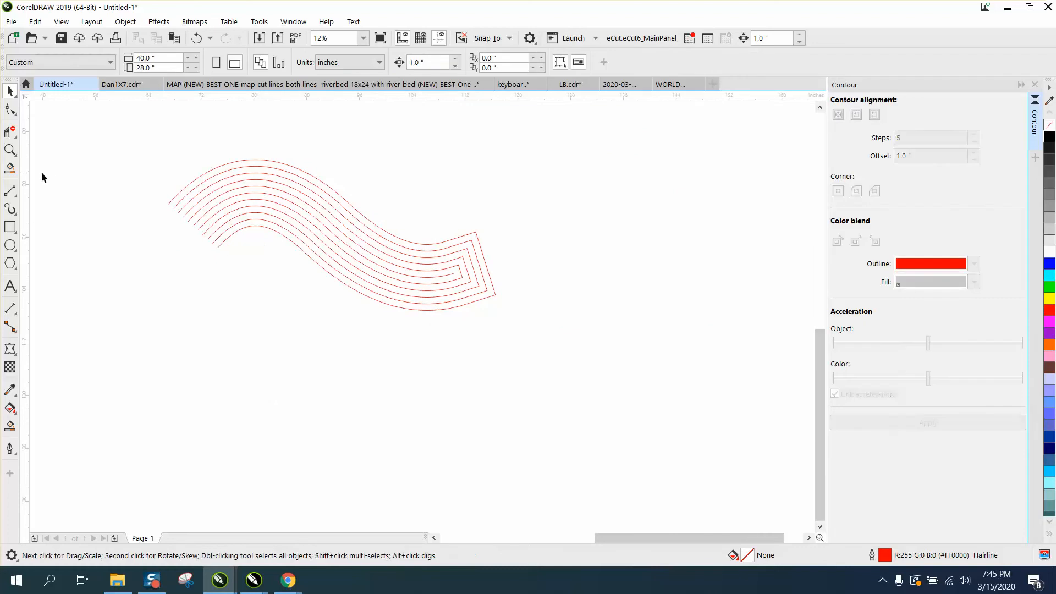
Draw a 2-Point cutting line across the right end caps to trim them away.
{"action": "left_click", "coordinate": [164, 285]}
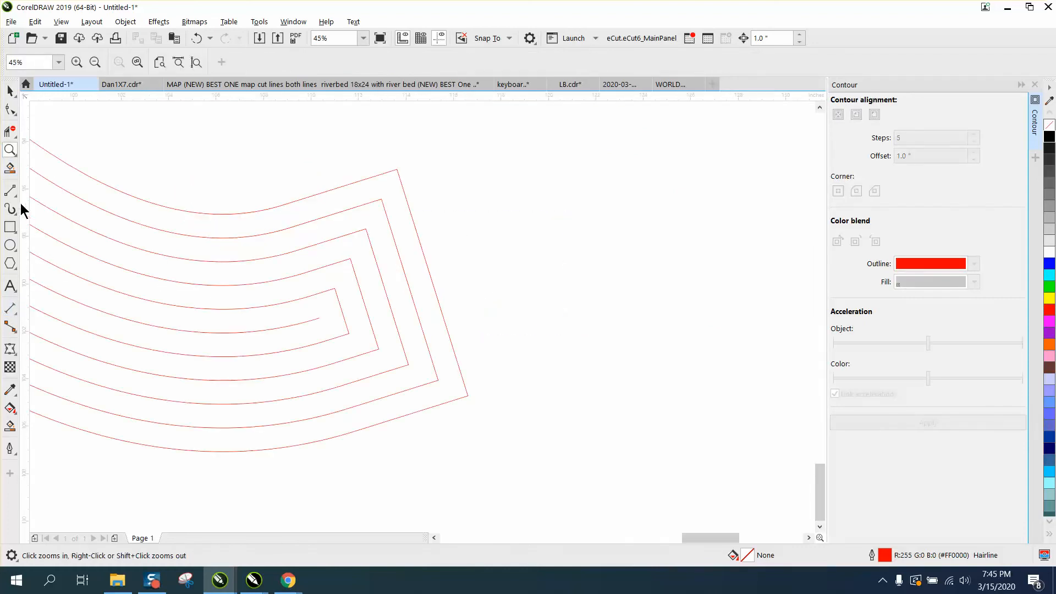
{"action": "left_click", "coordinate": [11, 190]}
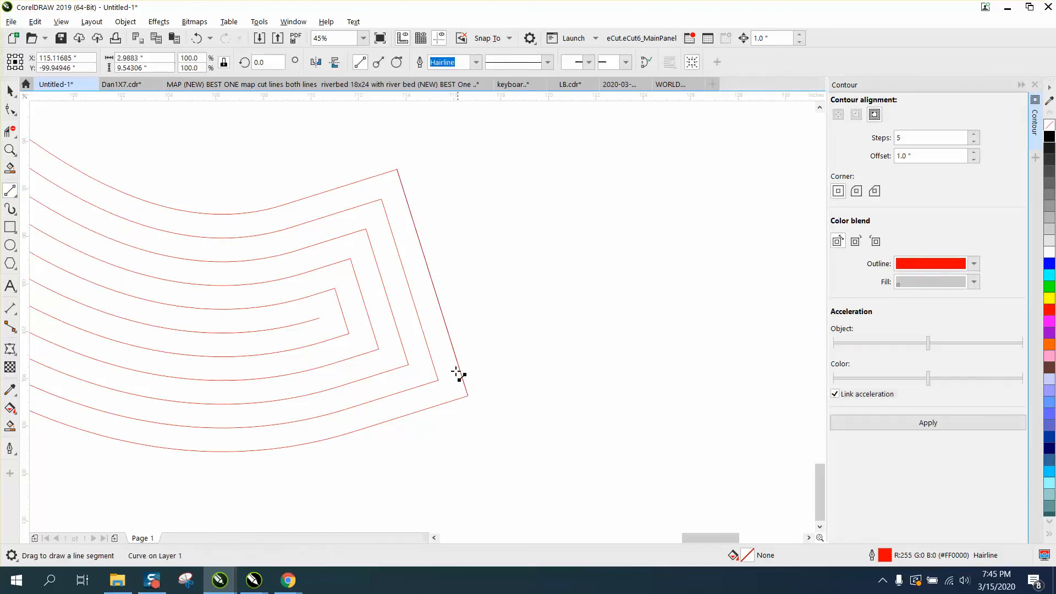
{"action": "left_click", "coordinate": [10, 90]}
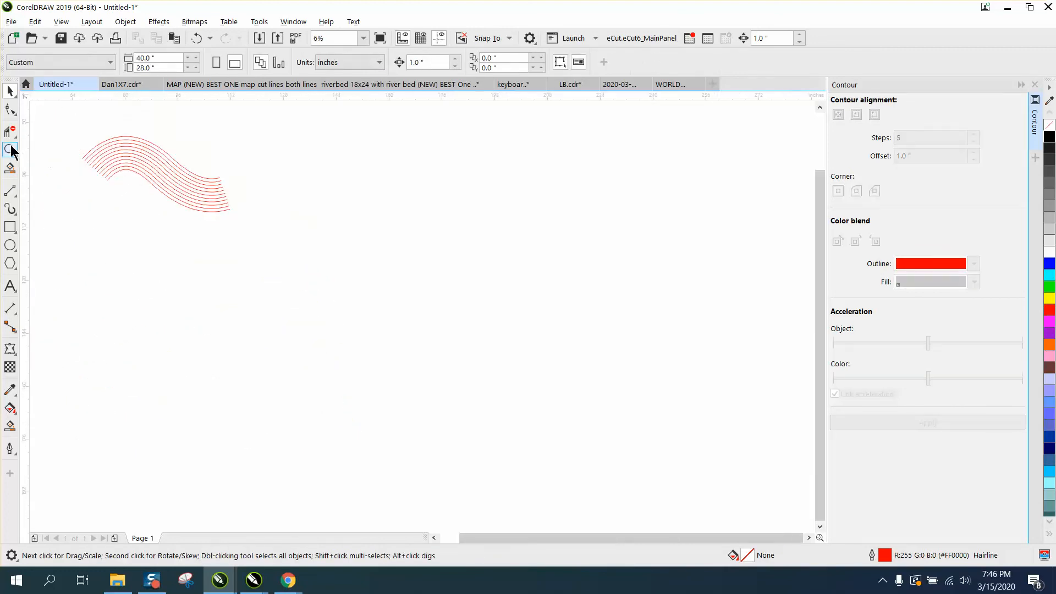
{"action": "left_click", "coordinate": [11, 150]}
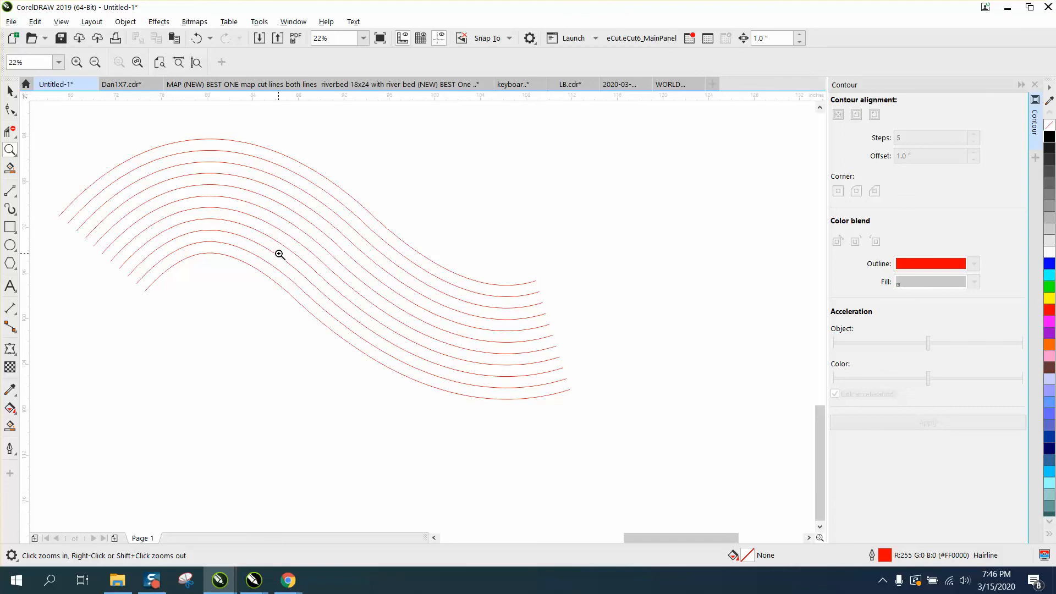
{"action": "mouse_move", "coordinate": [252, 285]}
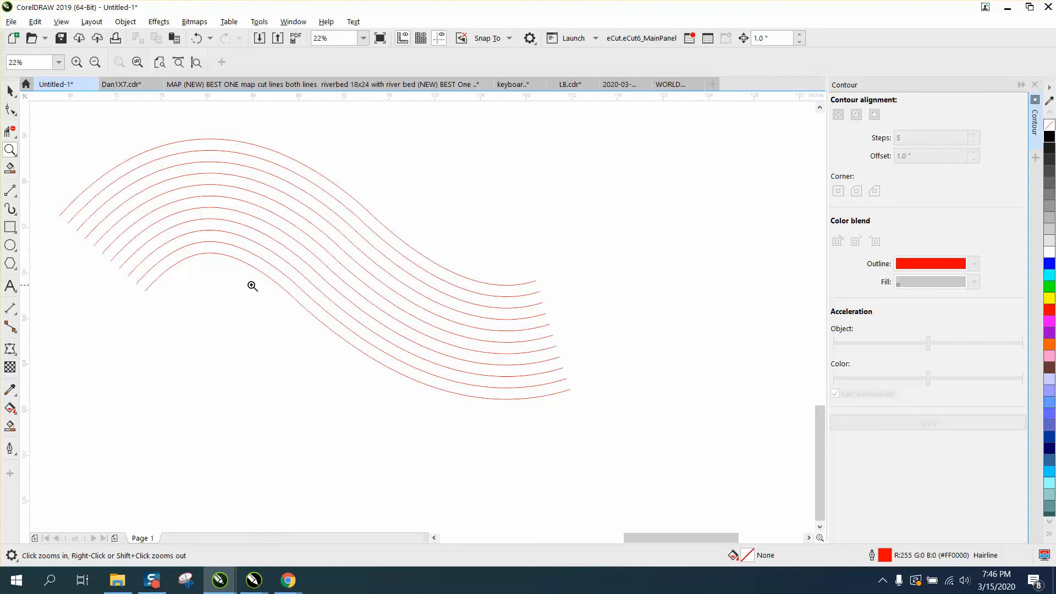
{"action": "mouse_move", "coordinate": [250, 275]}
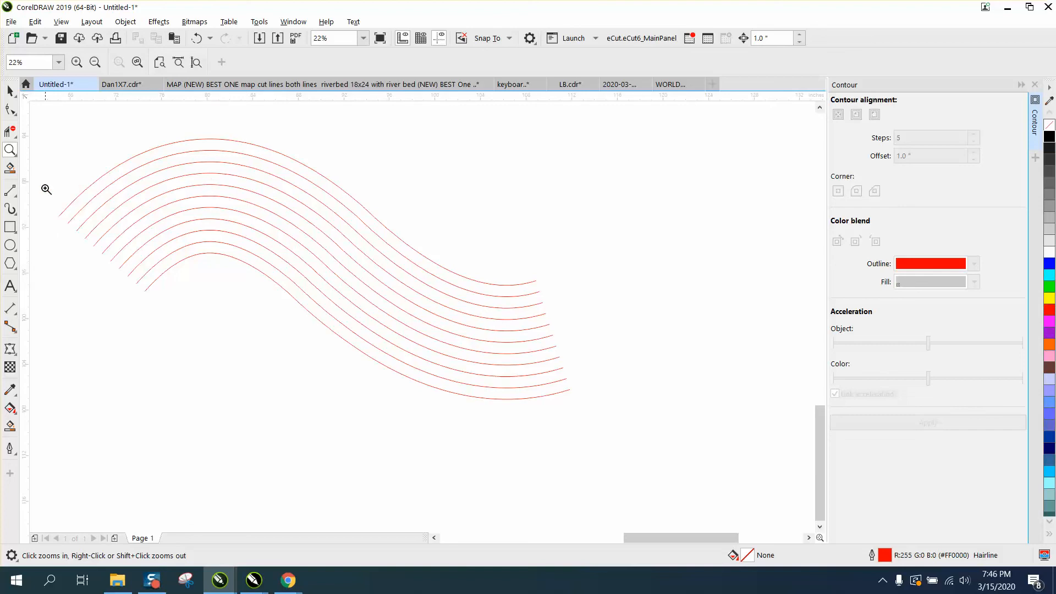
{"action": "left_click_drag", "start_coordinate": [123, 139], "coordinate": [322, 292]}
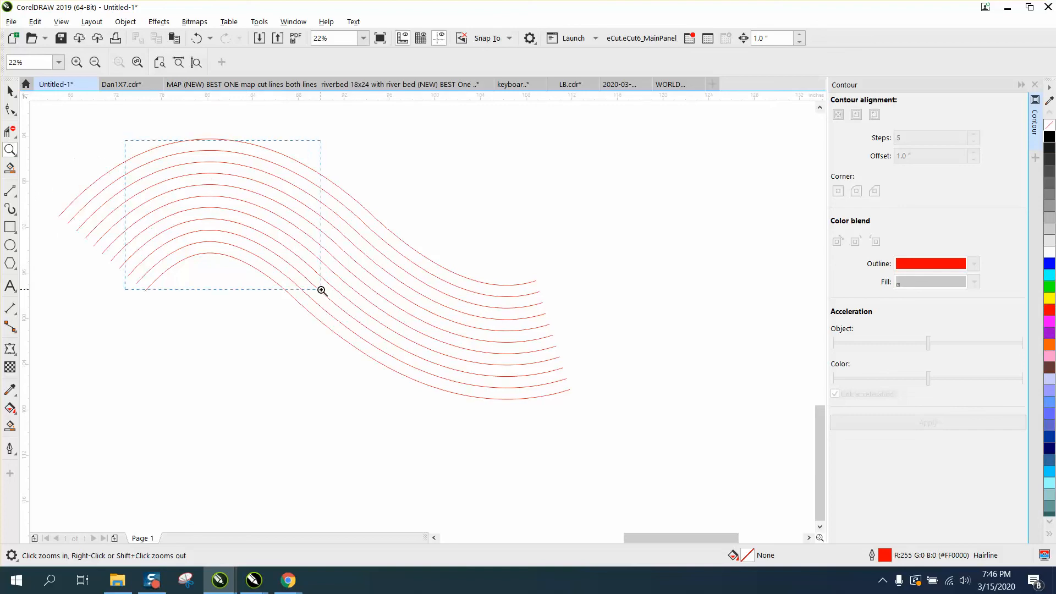
Place two parallel dimensions reading 1.00" between adjacent red curves and zoom to check.
{"action": "left_click", "coordinate": [322, 291]}
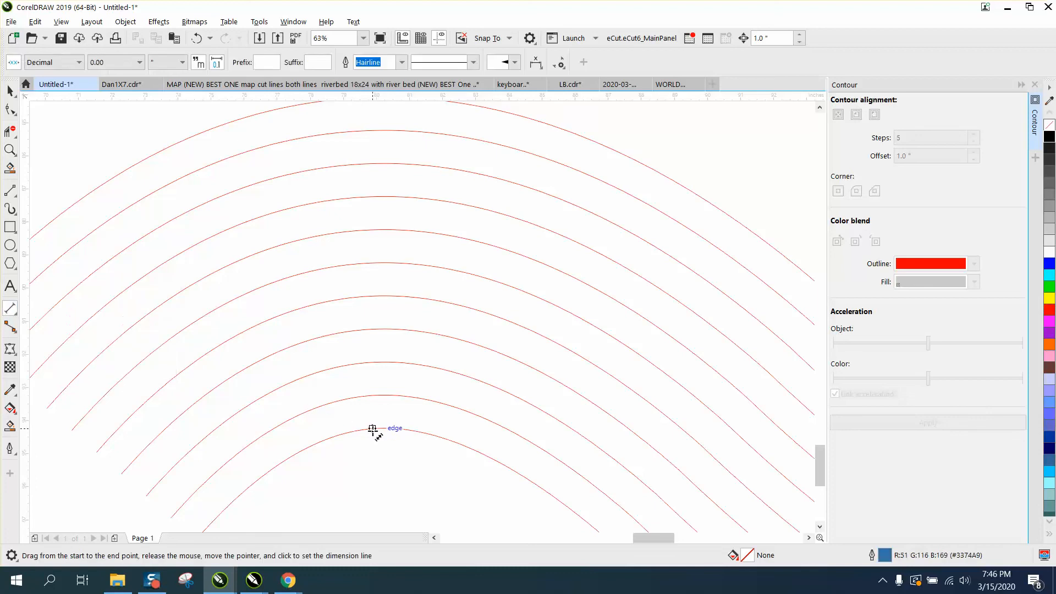
{"action": "mouse_move", "coordinate": [381, 395]}
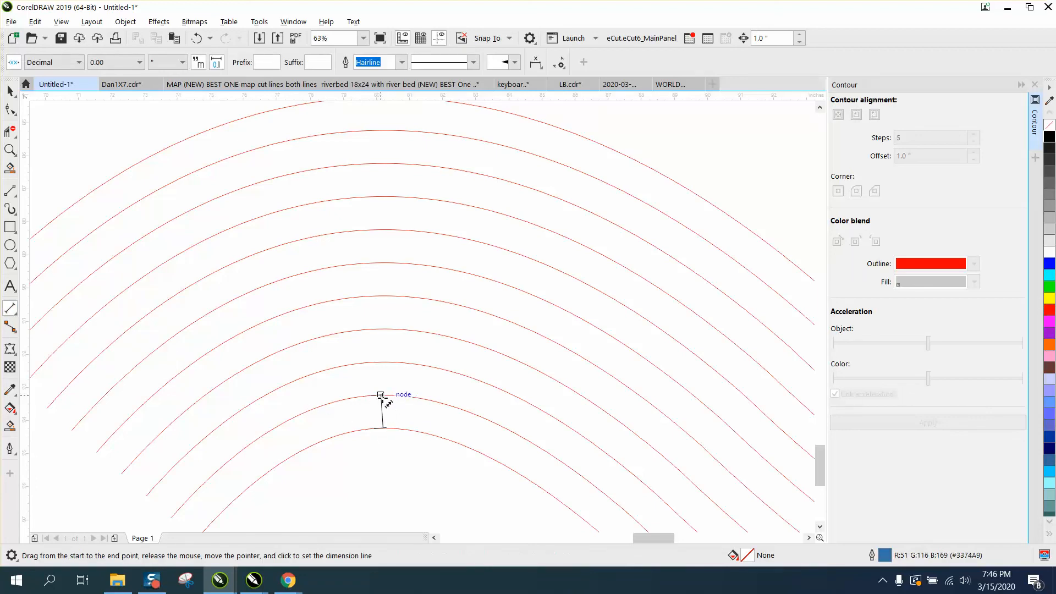
{"action": "left_click_drag", "start_coordinate": [381, 396], "coordinate": [382, 336]}
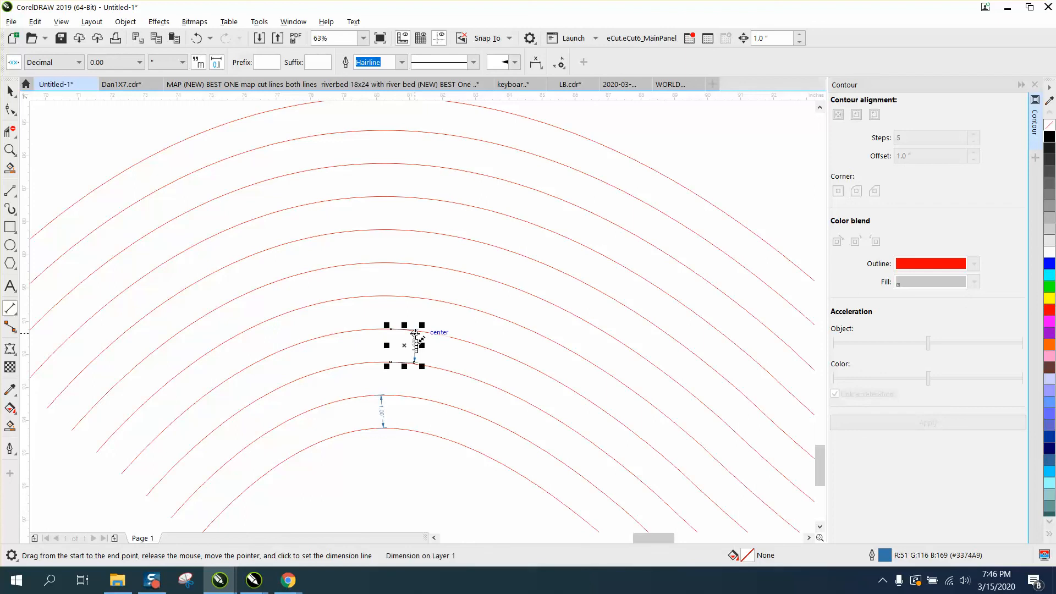
{"action": "left_click", "coordinate": [10, 150]}
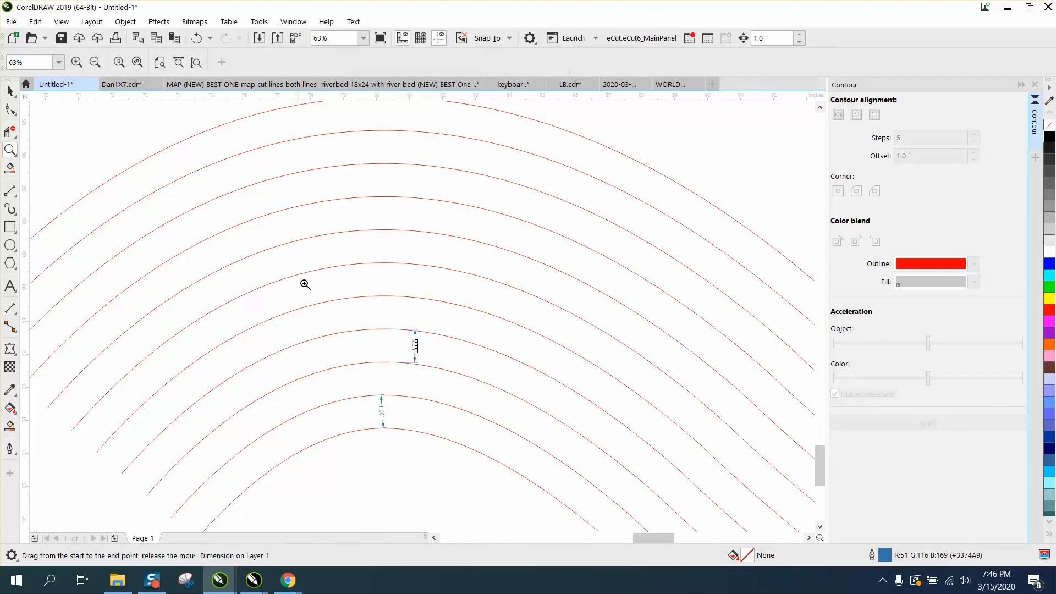
{"action": "left_click", "coordinate": [305, 285]}
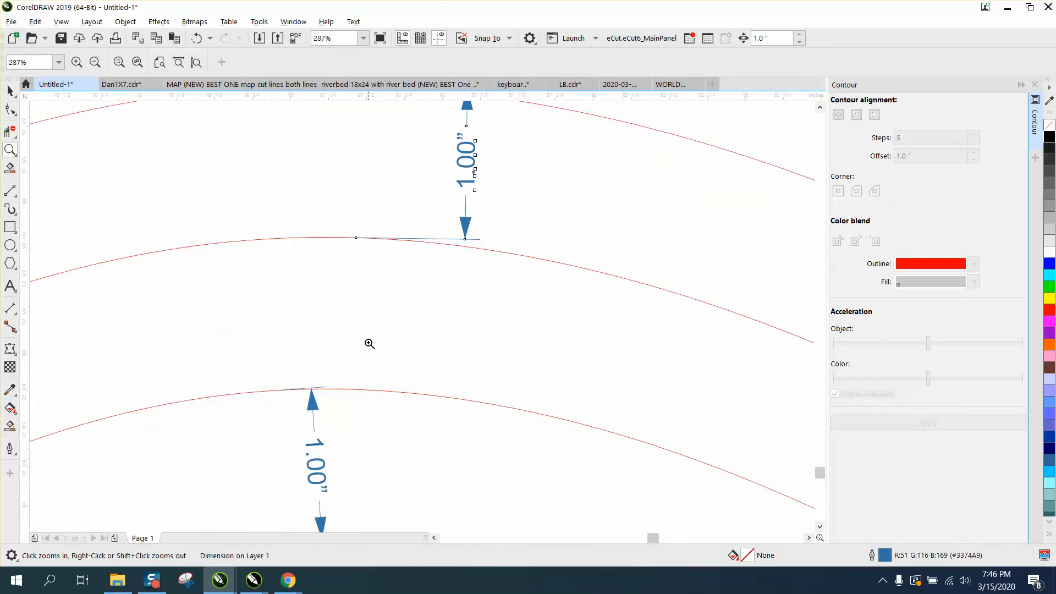
{"action": "right_click", "coordinate": [368, 336]}
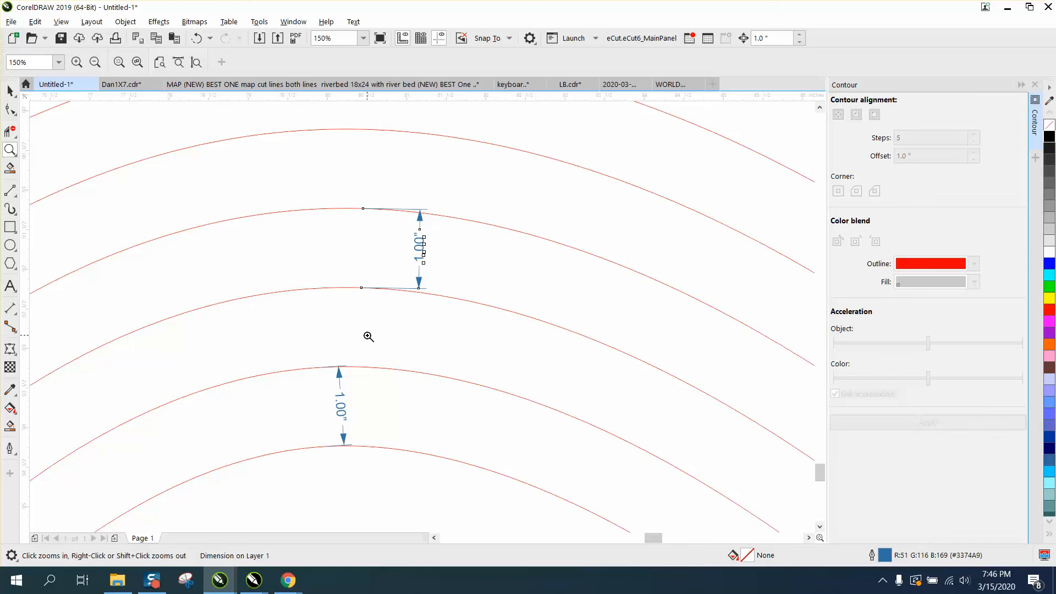